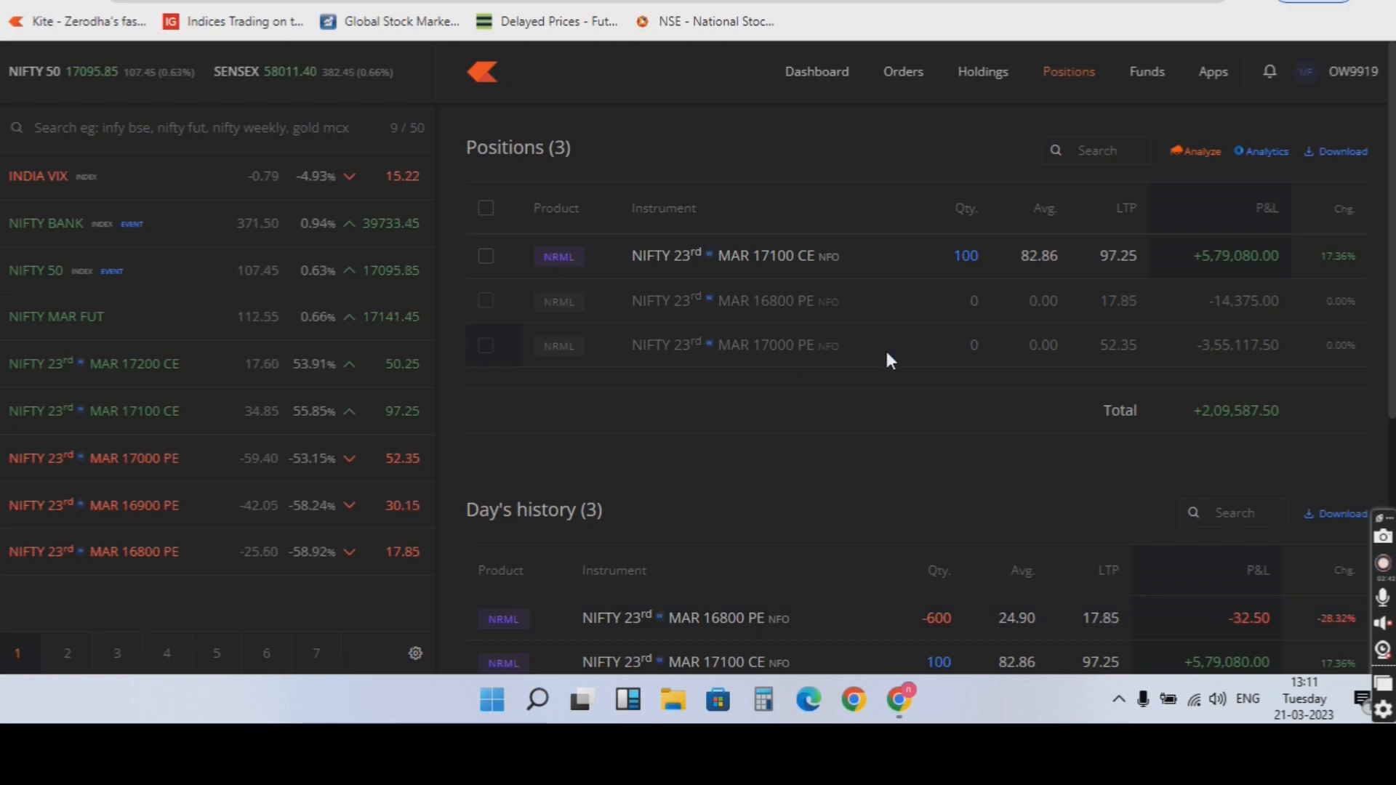
pyautogui.moveTo(890, 346)
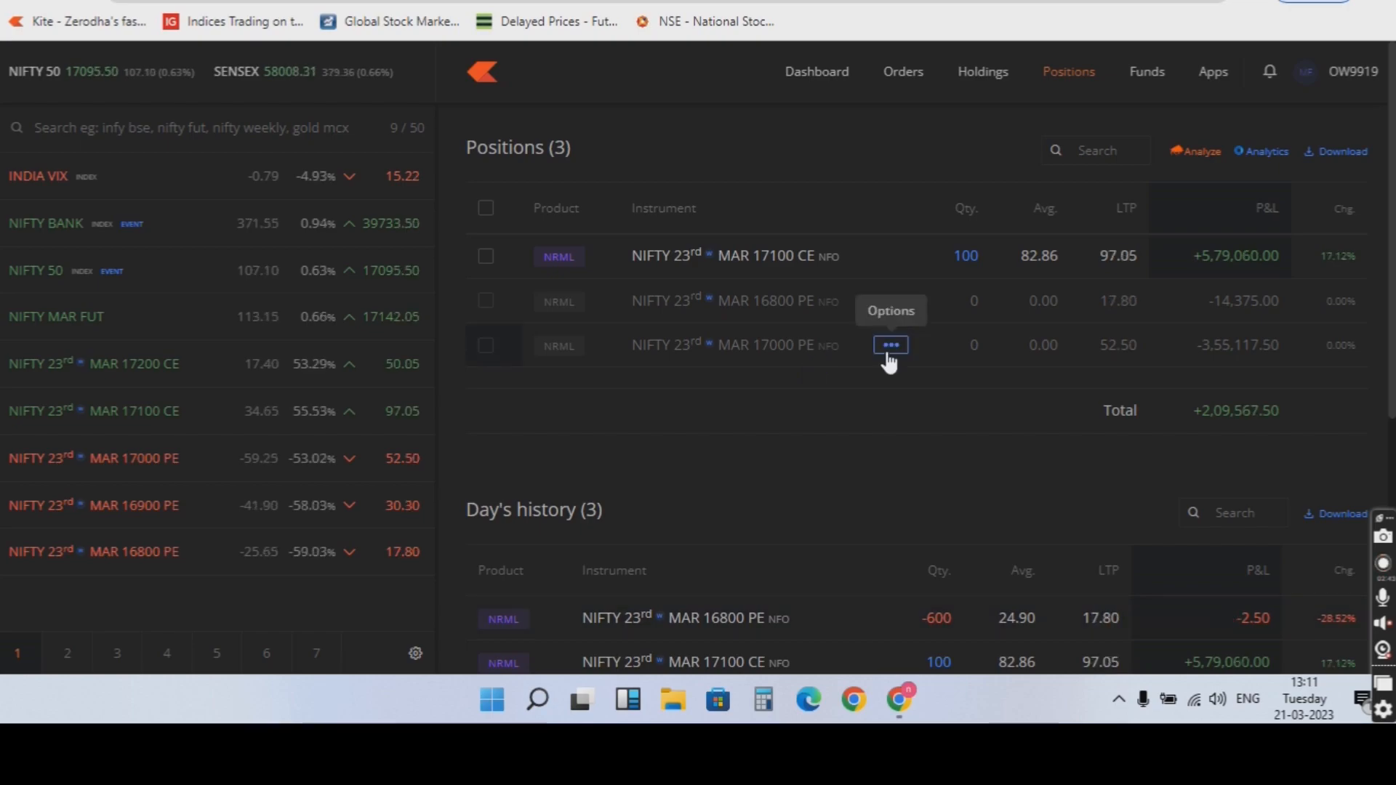